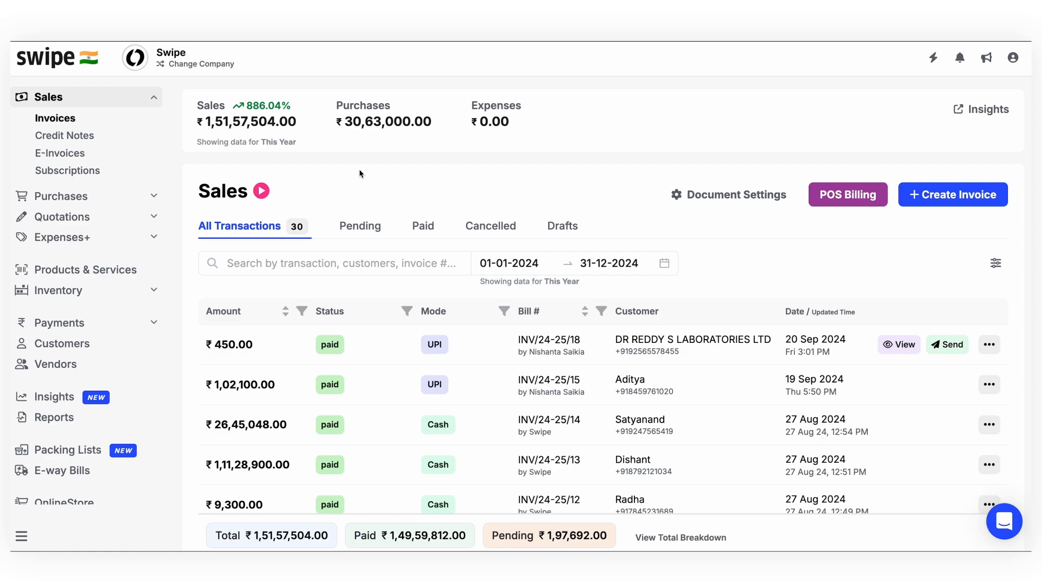
- From the Sales > Invoices list, create a new invoice numbered INV/24-25/19
left_click(55, 118)
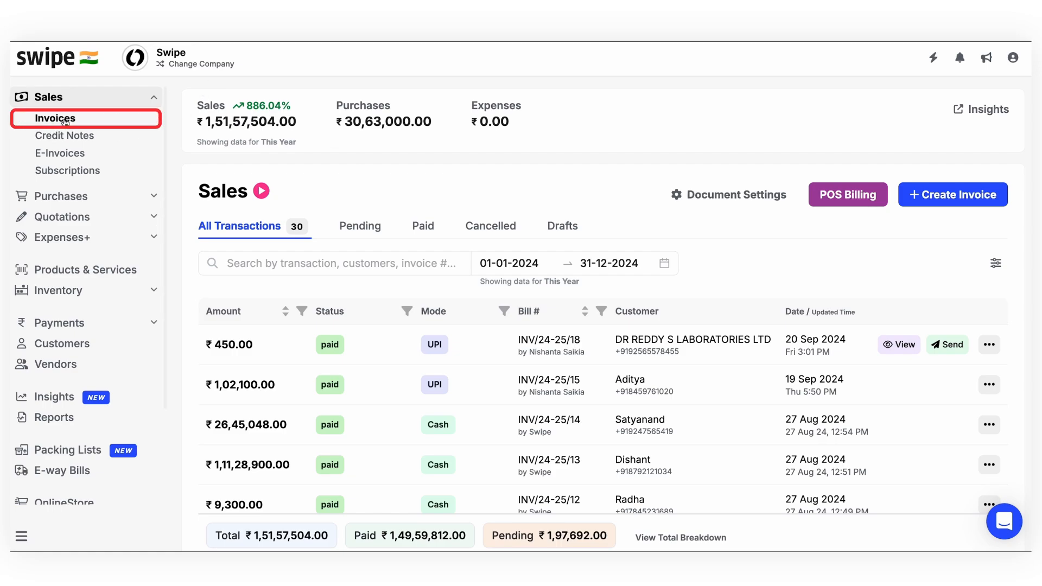
mouse_move(764, 208)
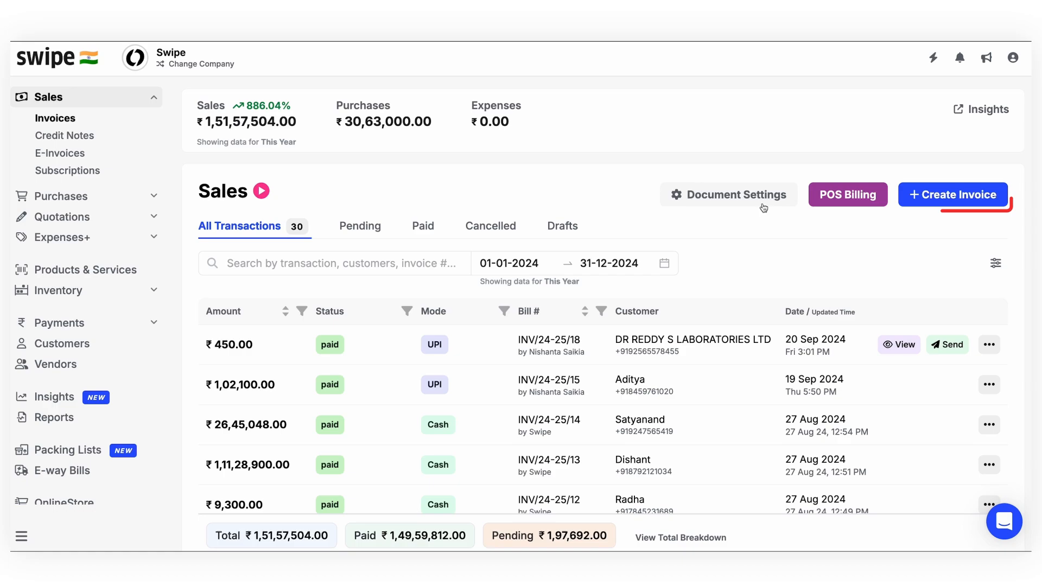
left_click(953, 195)
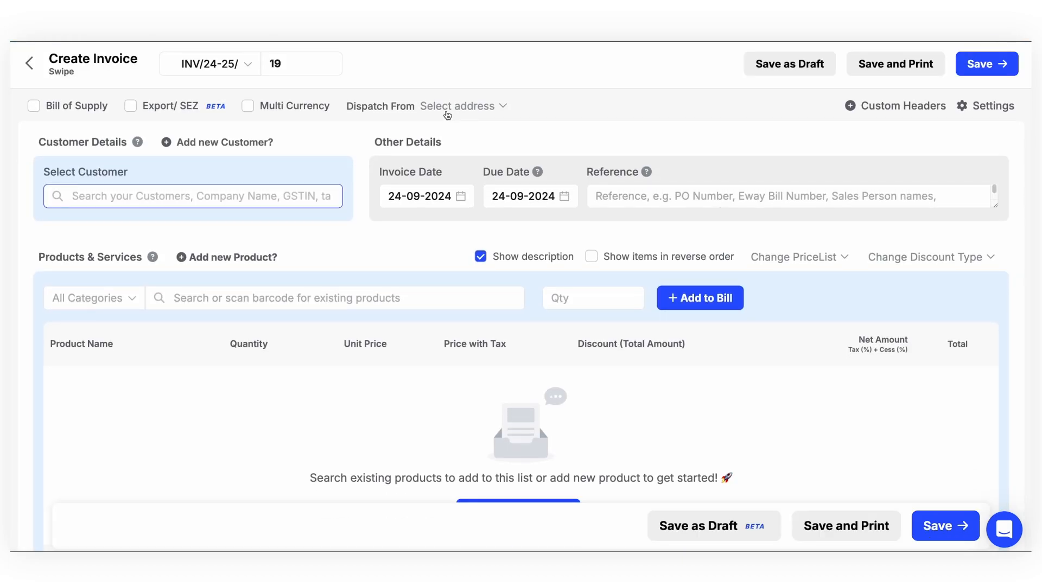
mouse_move(199, 146)
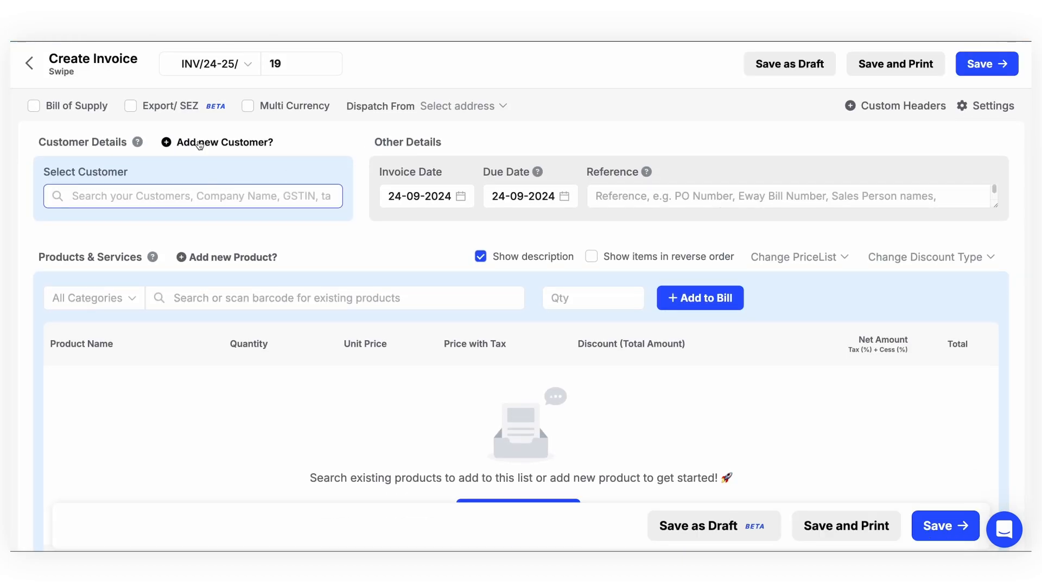
- Open the Add new Customer form from the invoice's Customer Details
left_click(192, 196)
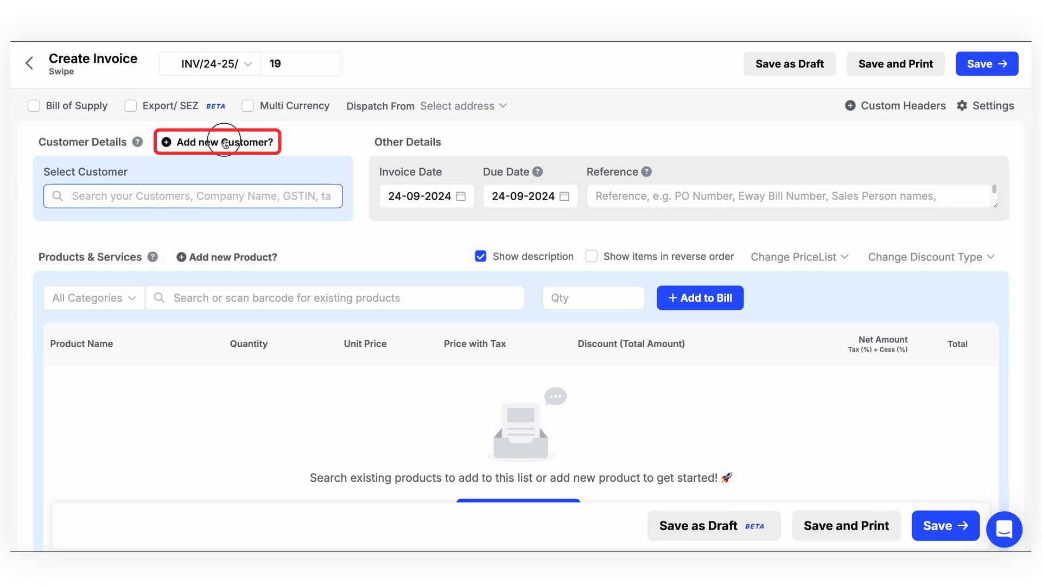
left_click(218, 142)
type("Ramesh")
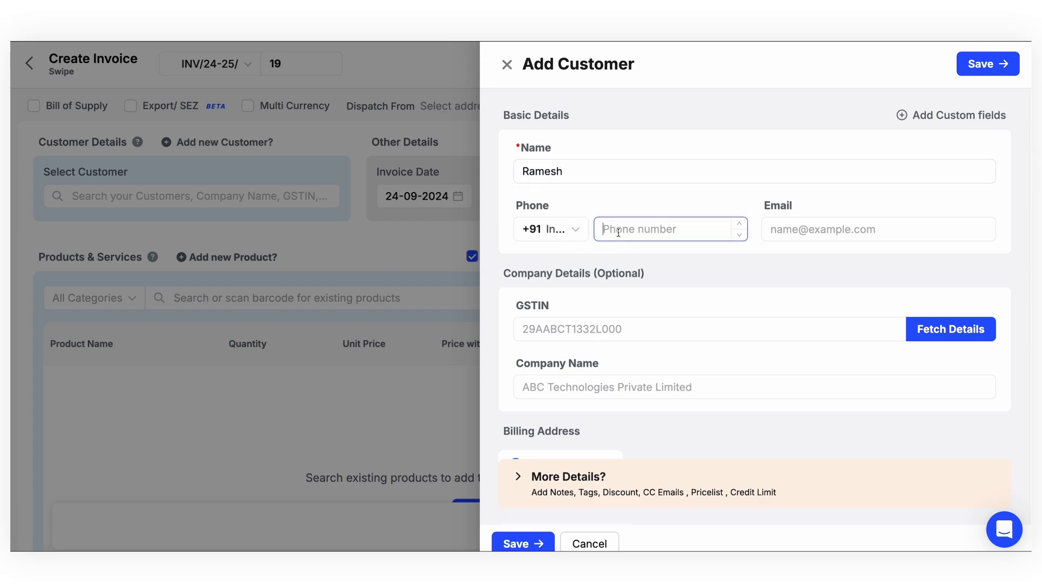
type("555862")
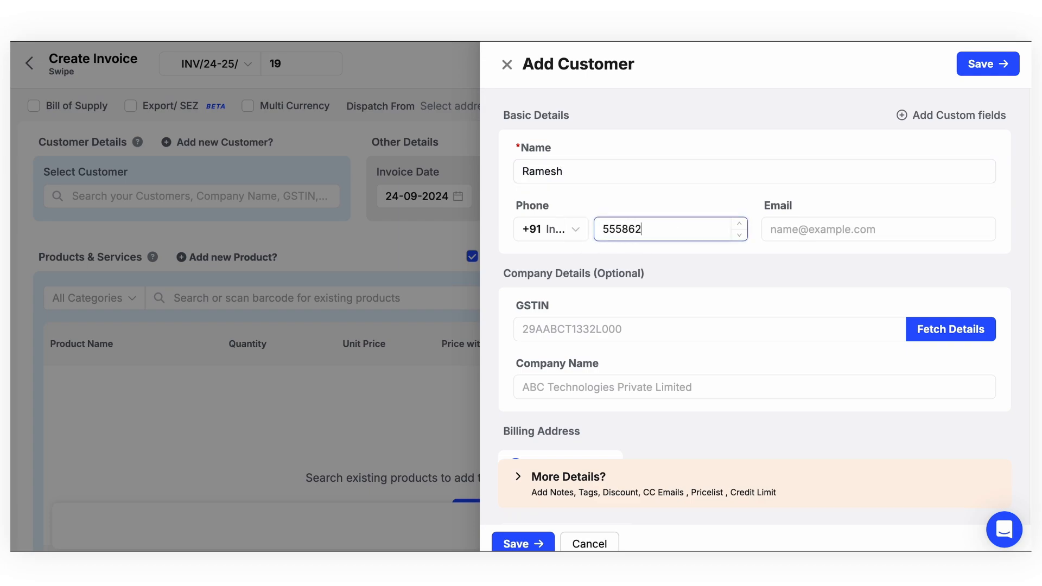
type("6322")
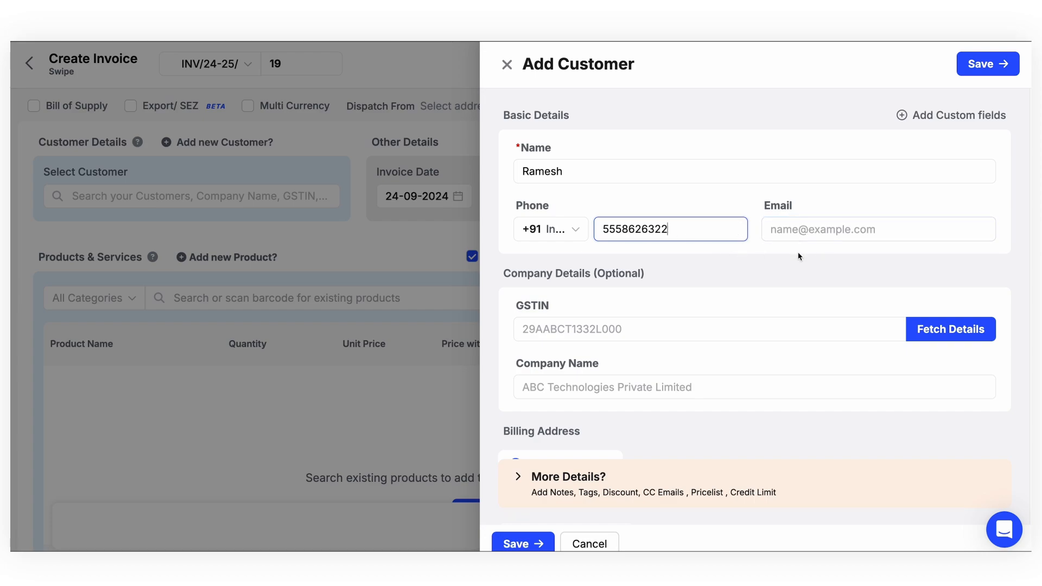
left_click(708, 329)
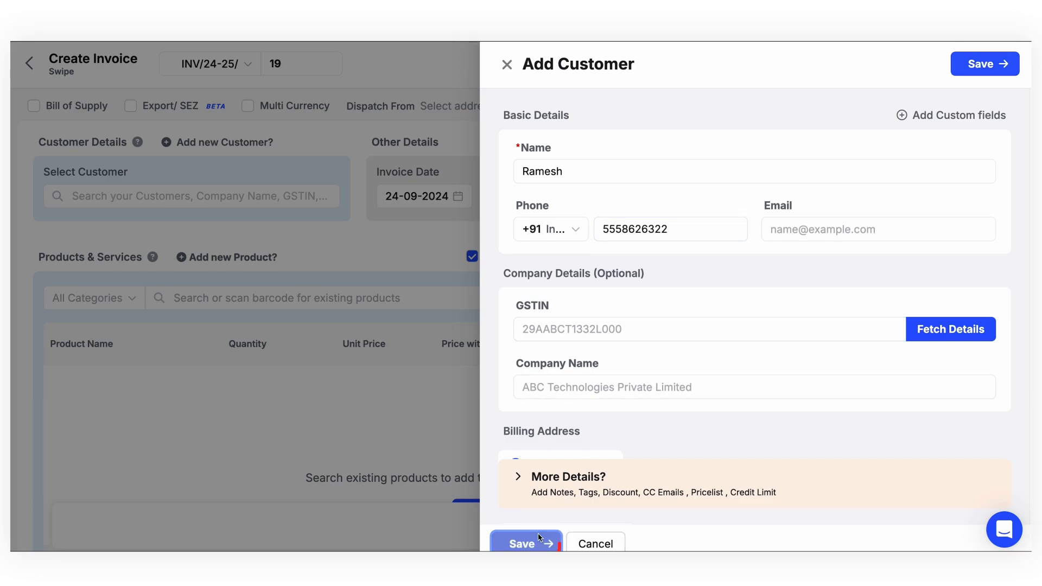
left_click(524, 543)
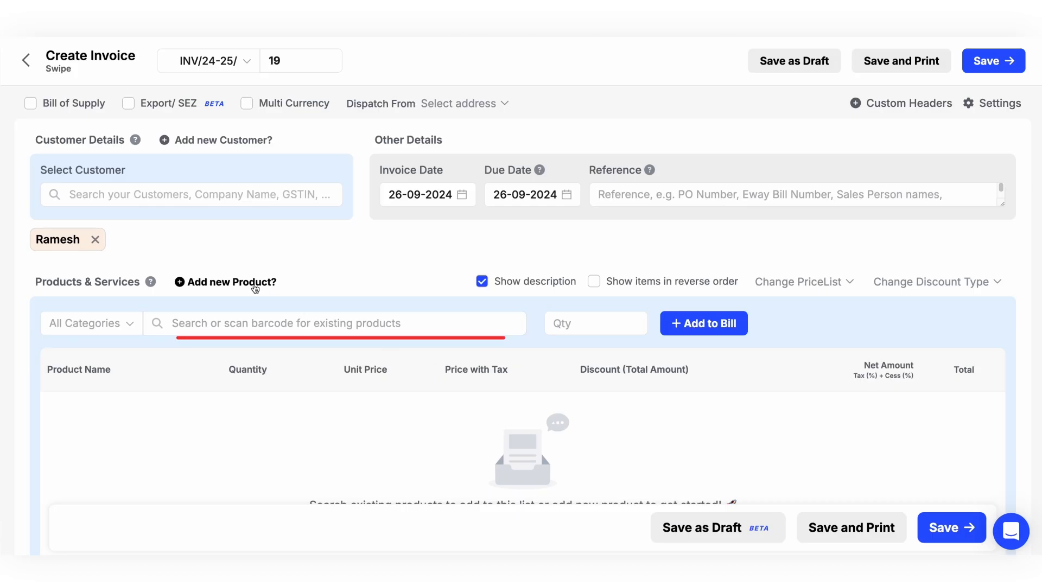
- Open the Add new Product form beside Products & Services
left_click(334, 323)
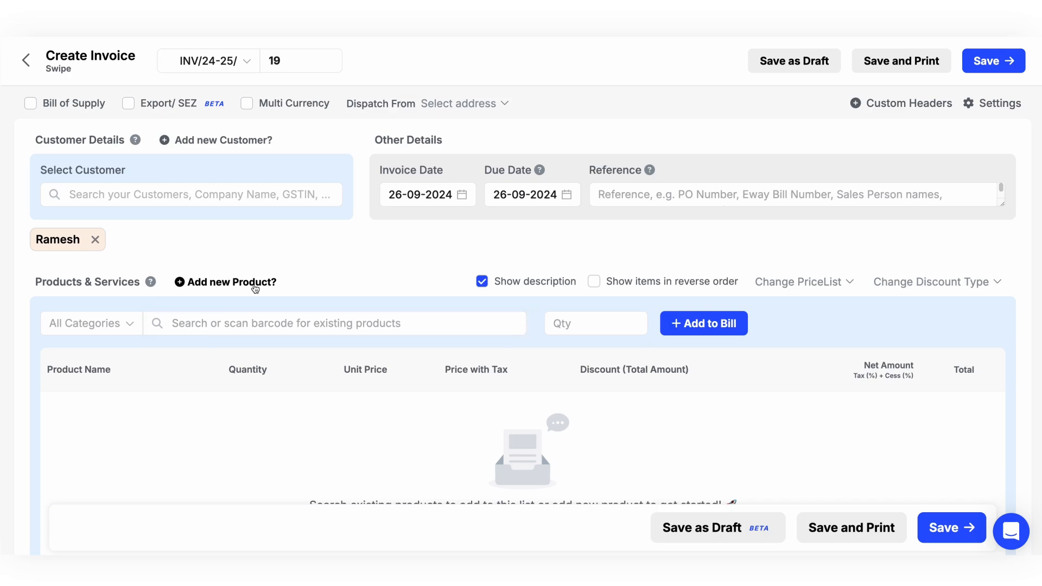
mouse_move(226, 281)
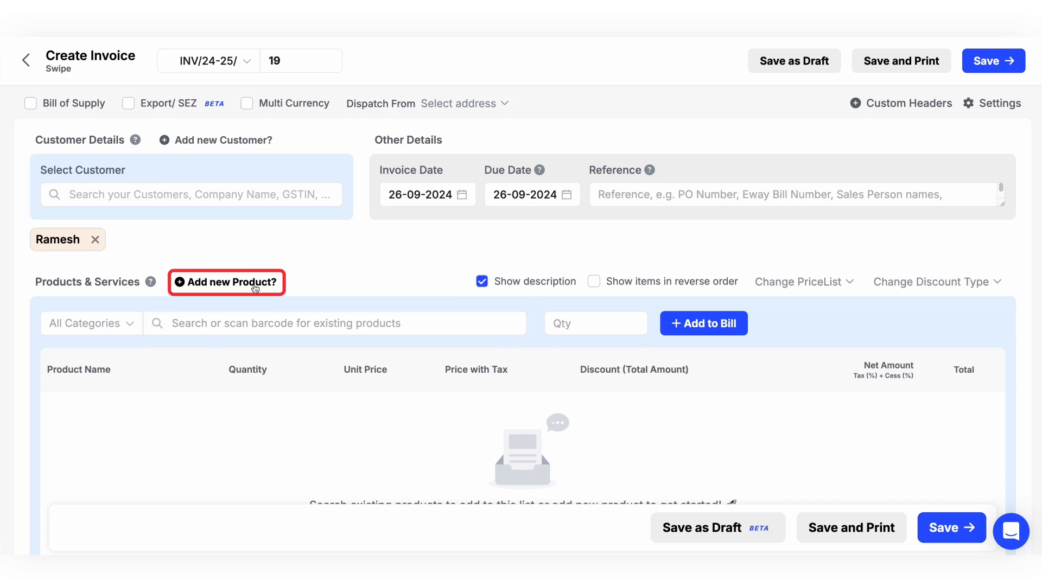
left_click(227, 281)
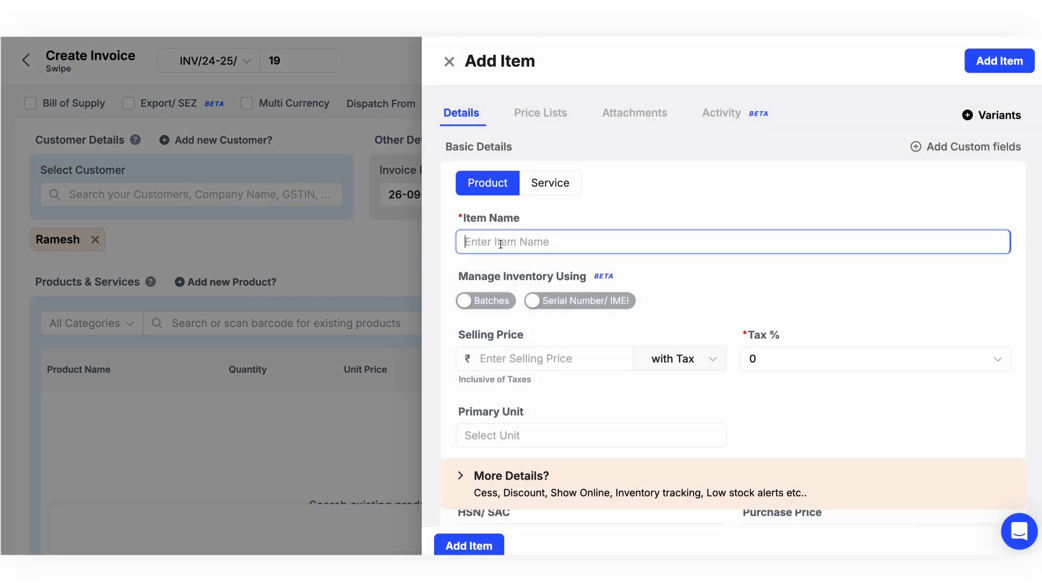
- Create item 'Samsung Laptop' priced 50500 and add it as the first invoice line
type("Samsung Laptop")
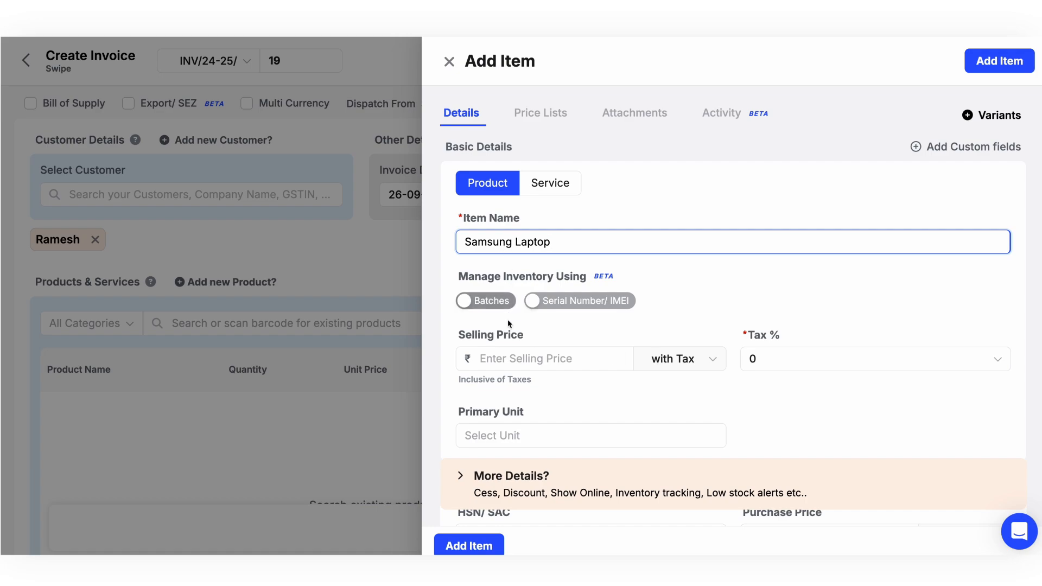
type("50")
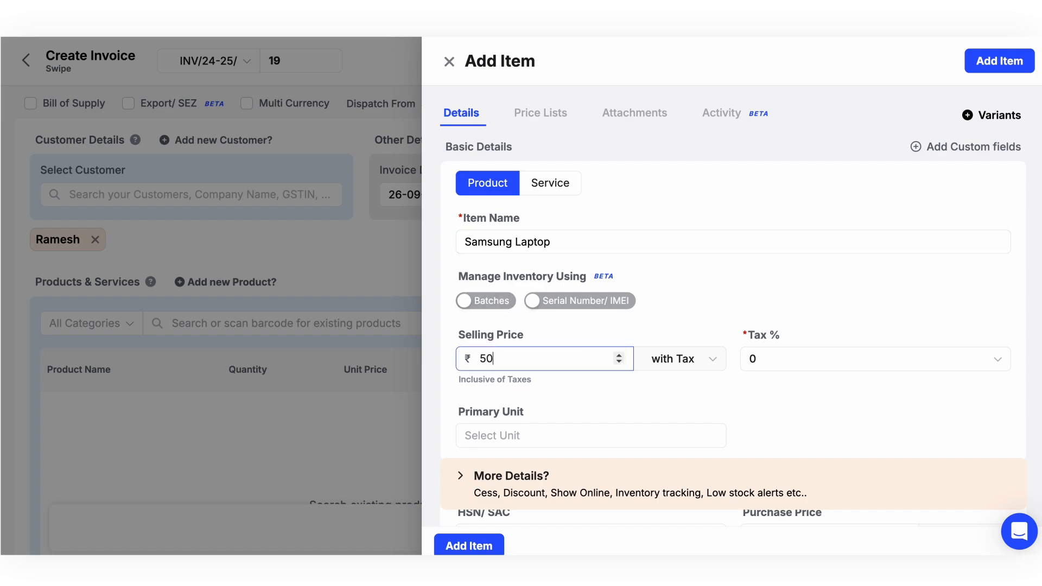
type("500")
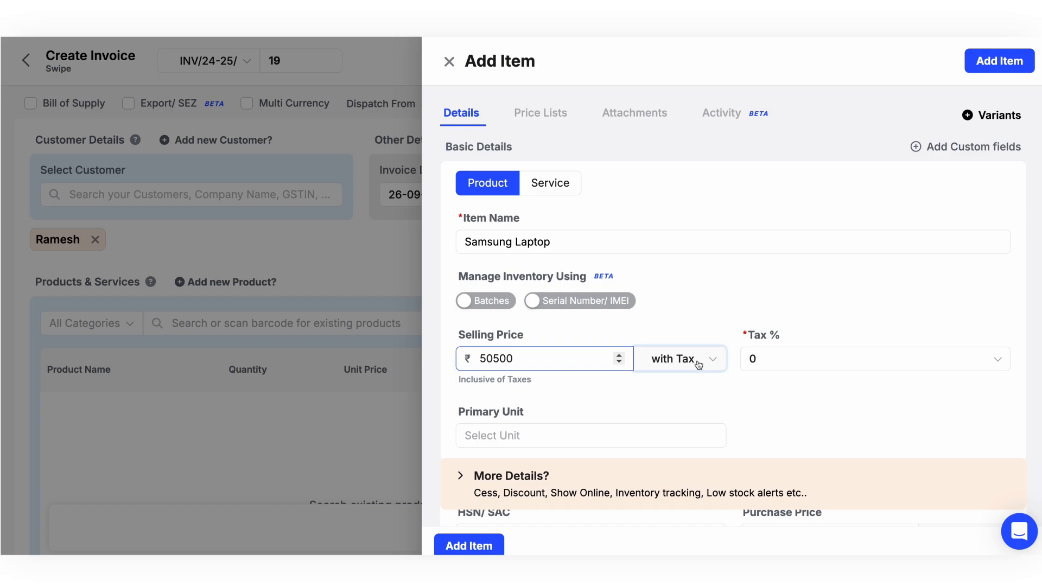
mouse_move(712, 358)
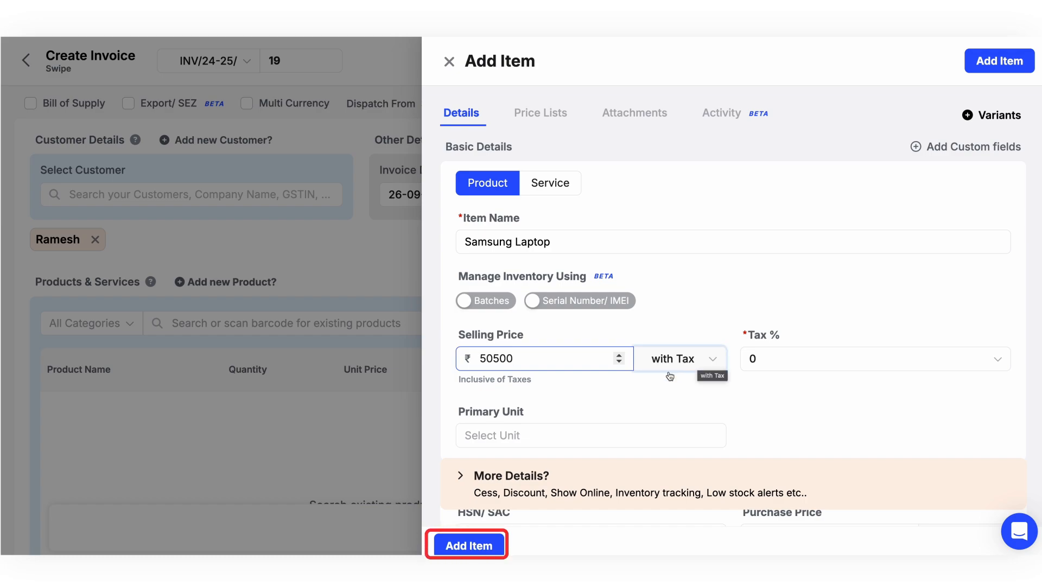
left_click(468, 545)
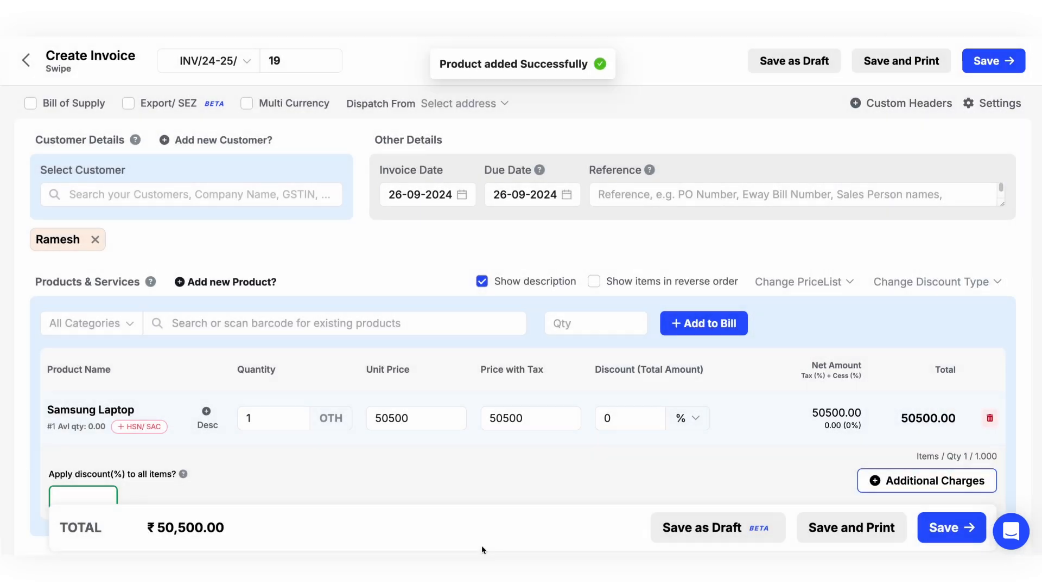
mouse_move(713, 457)
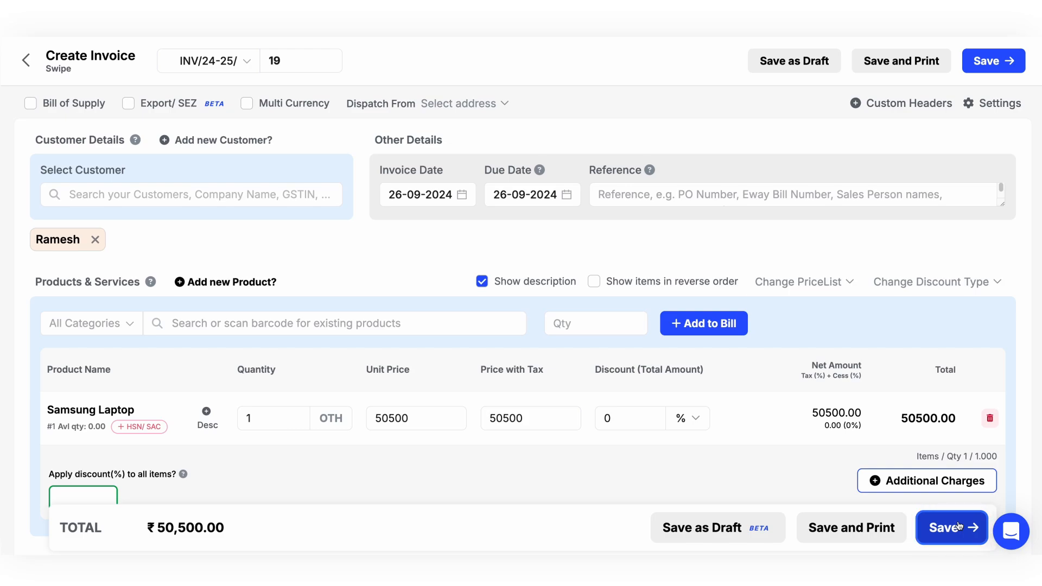
- Save invoice INV/24-25/19 for Ramesh, totaling ₹50,500
left_click(952, 527)
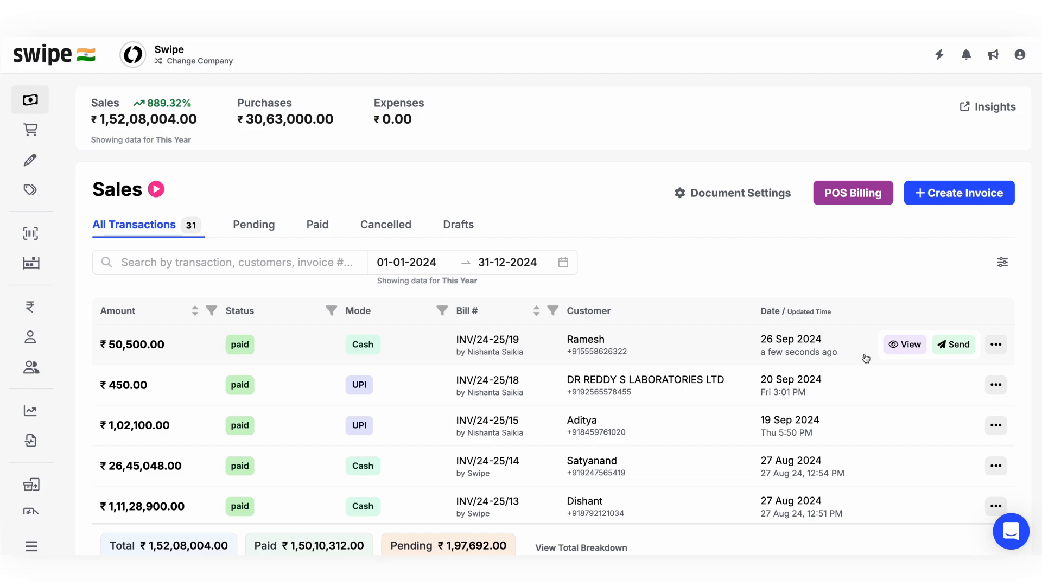
mouse_move(906, 344)
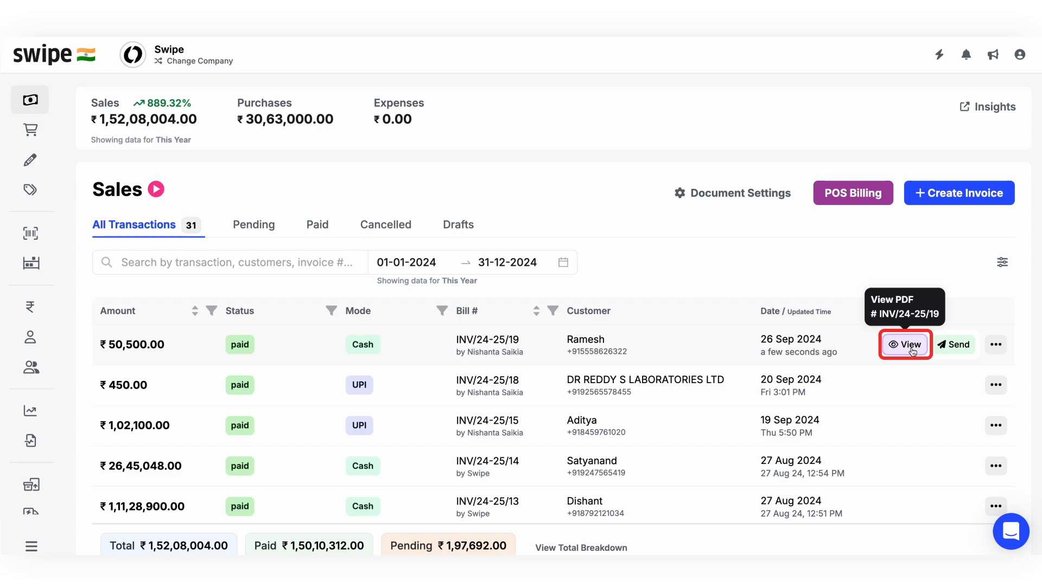
- Open the PDF Invoice Preview for INV/24-25/19 from the Sales list
left_click(906, 344)
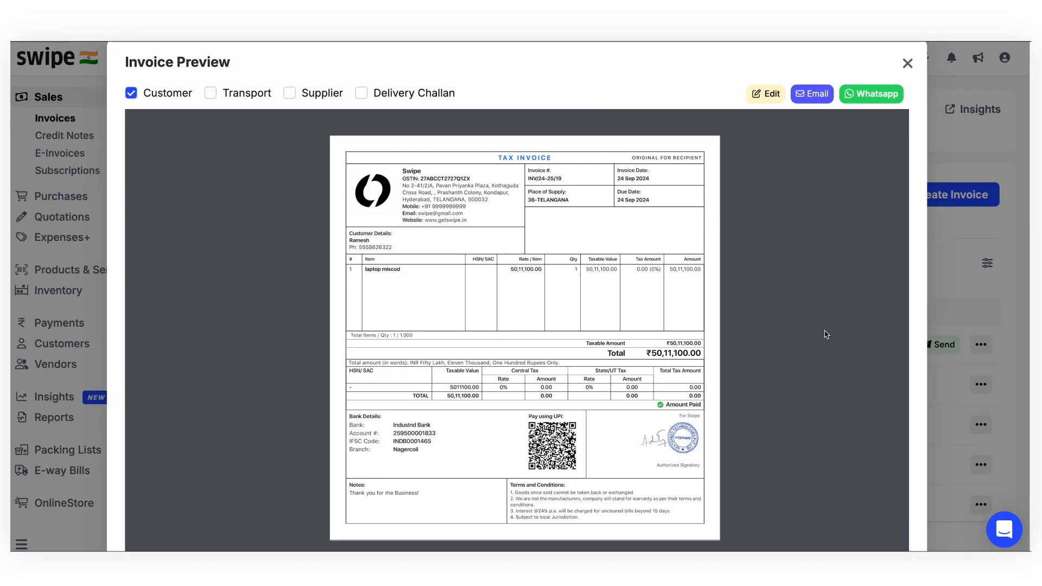